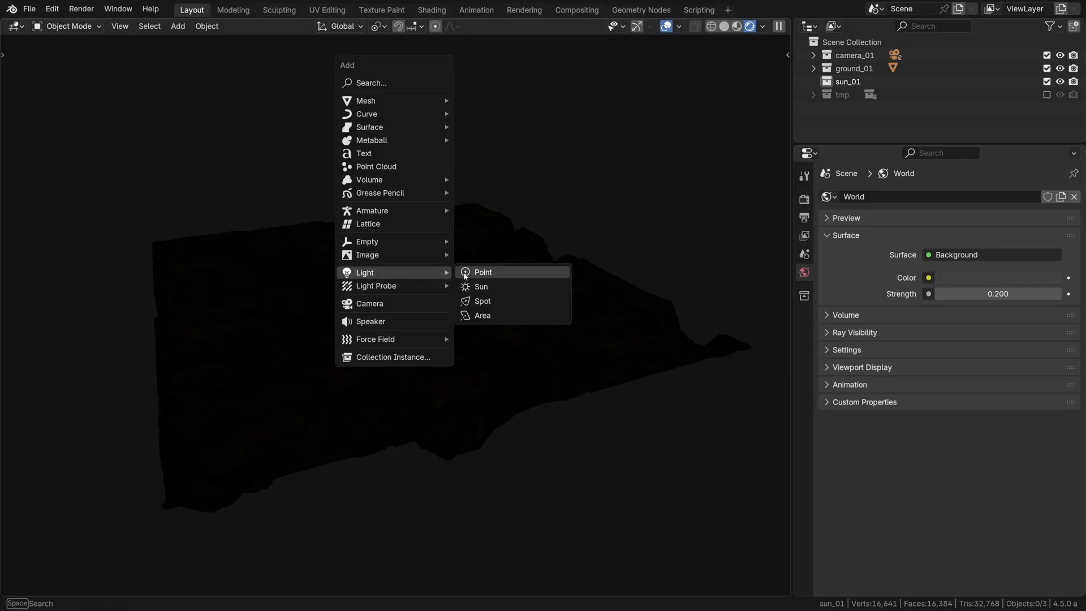
Step: Add a sun light to the scene and raise its strength to 3.000
left_click(480, 286)
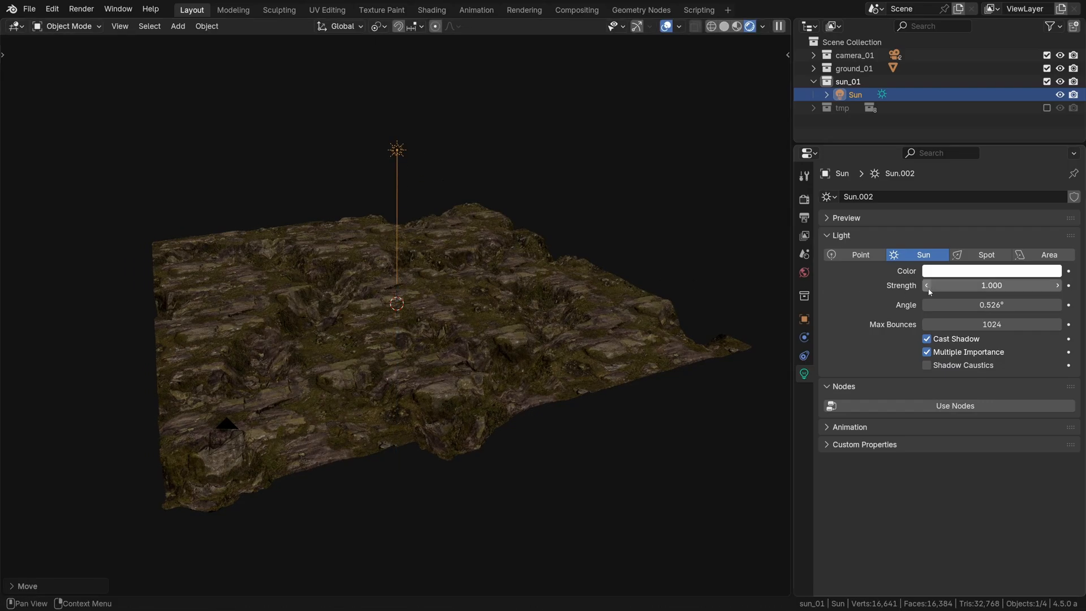
left_click_drag(969, 285, 1031, 285)
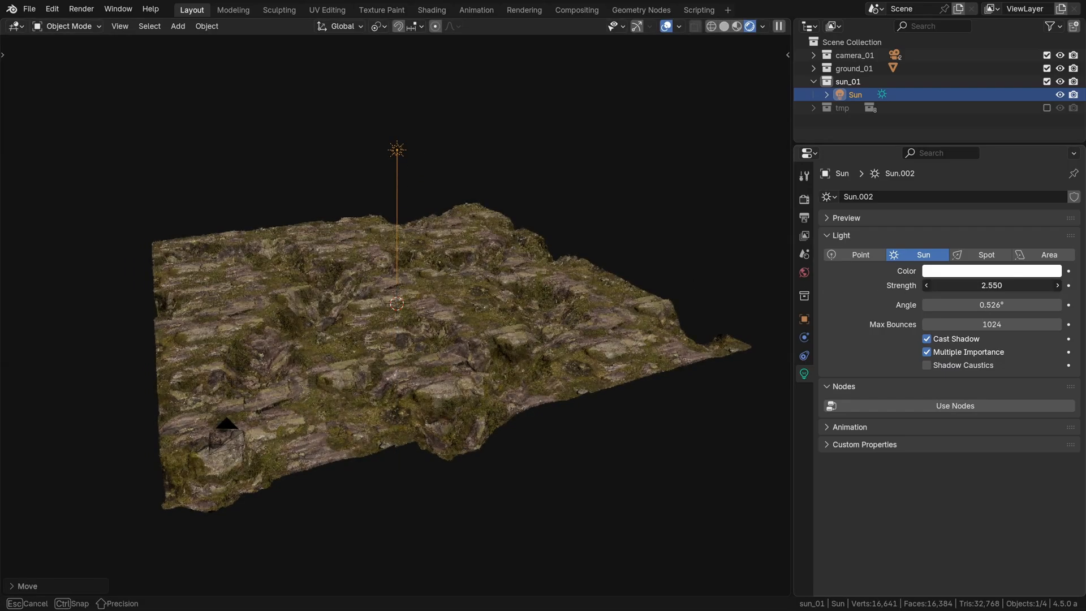
left_click_drag(990, 285, 1017, 285)
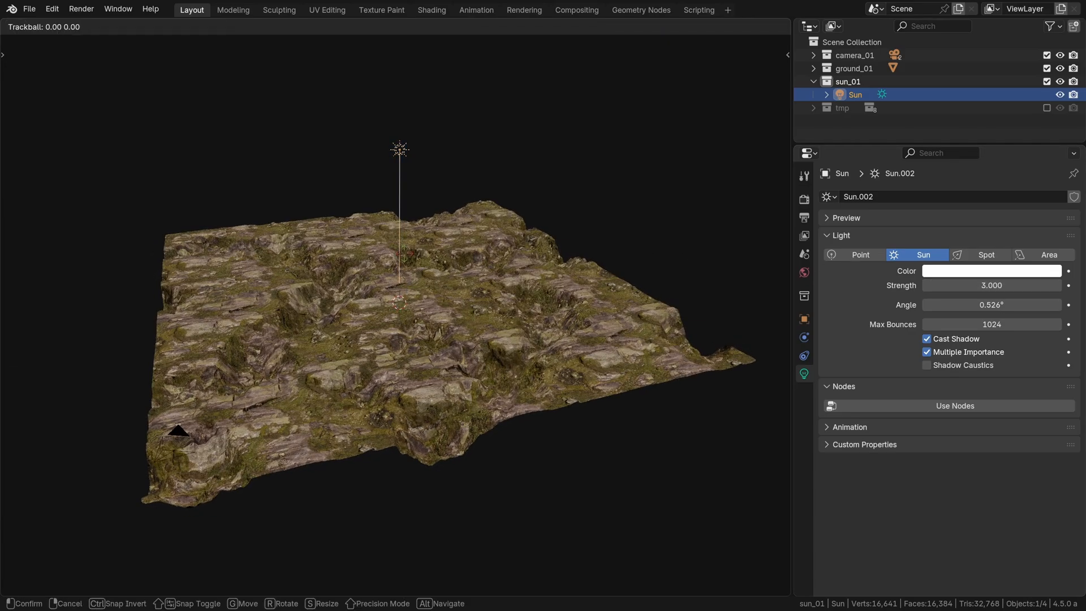
Step: Tilt the sun to light the terrain at an angle and raise world background strength to 0.970
left_click_drag(399, 287, 470, 215)
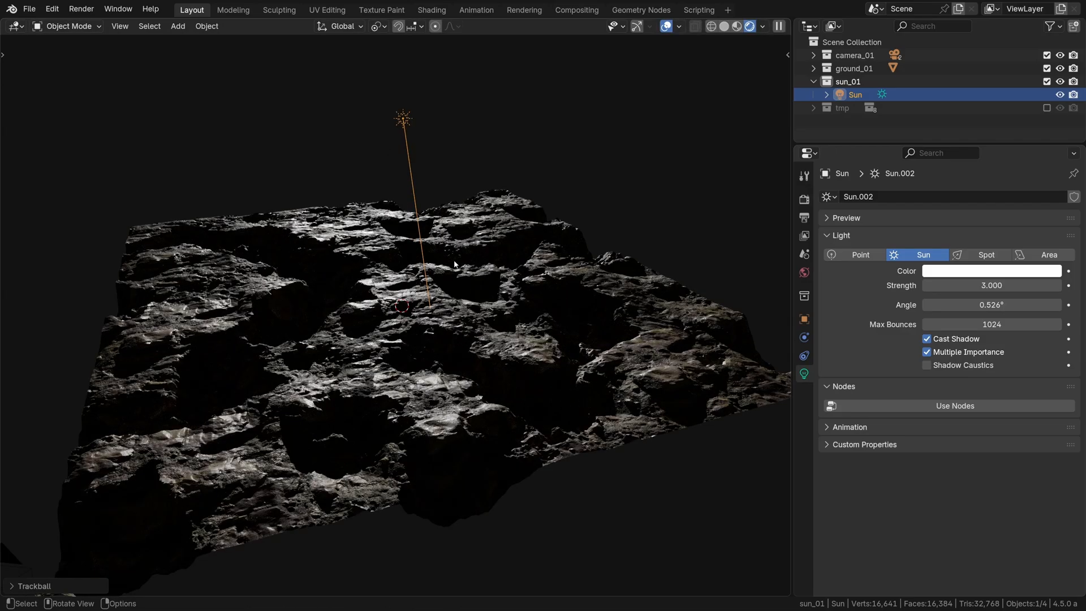
key("r")
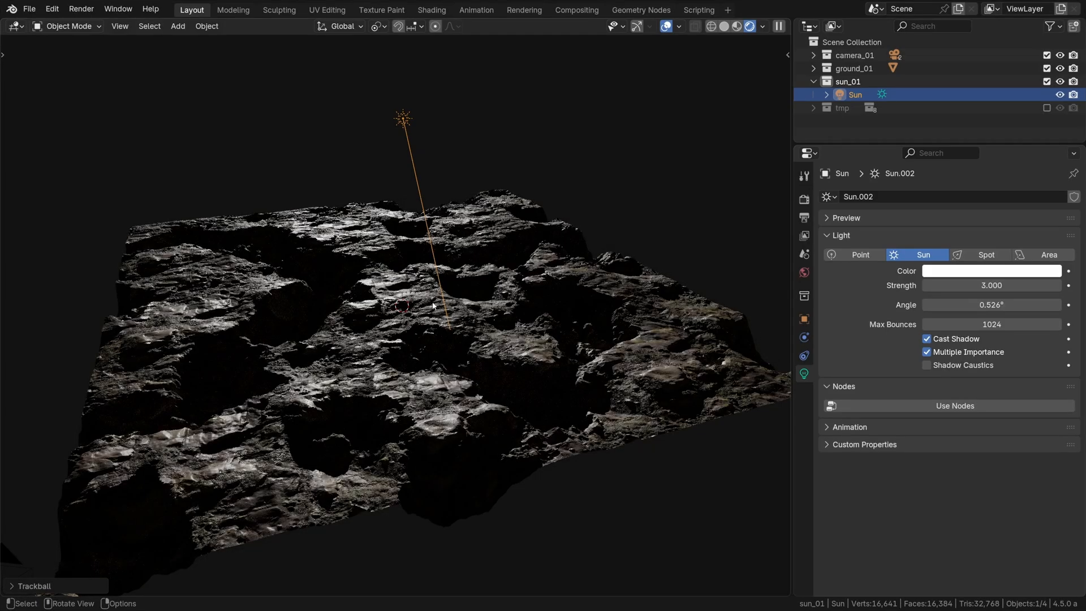
left_click(803, 271)
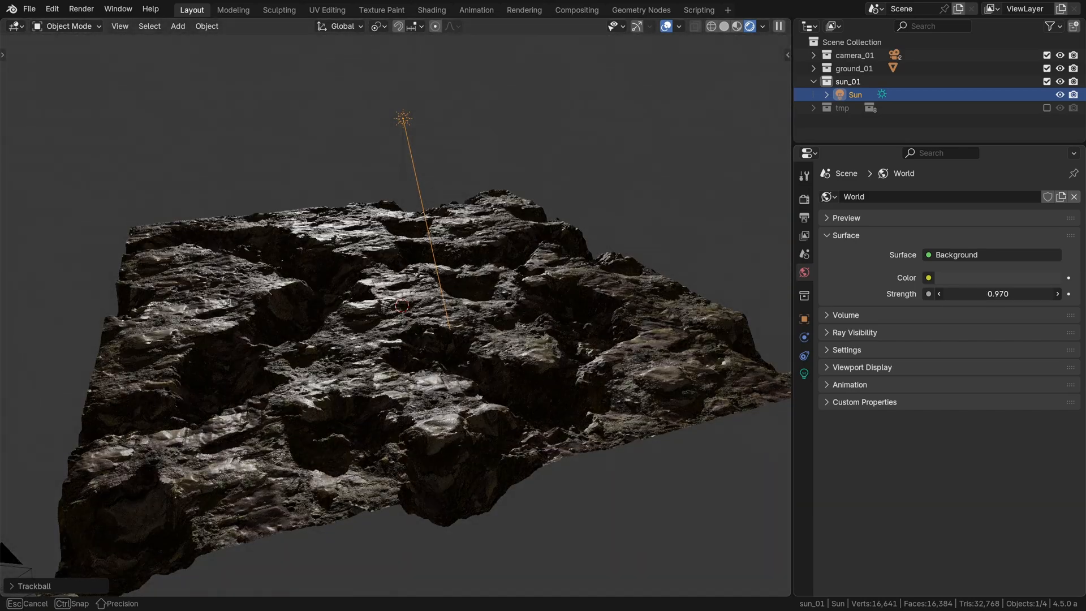
left_click(178, 26)
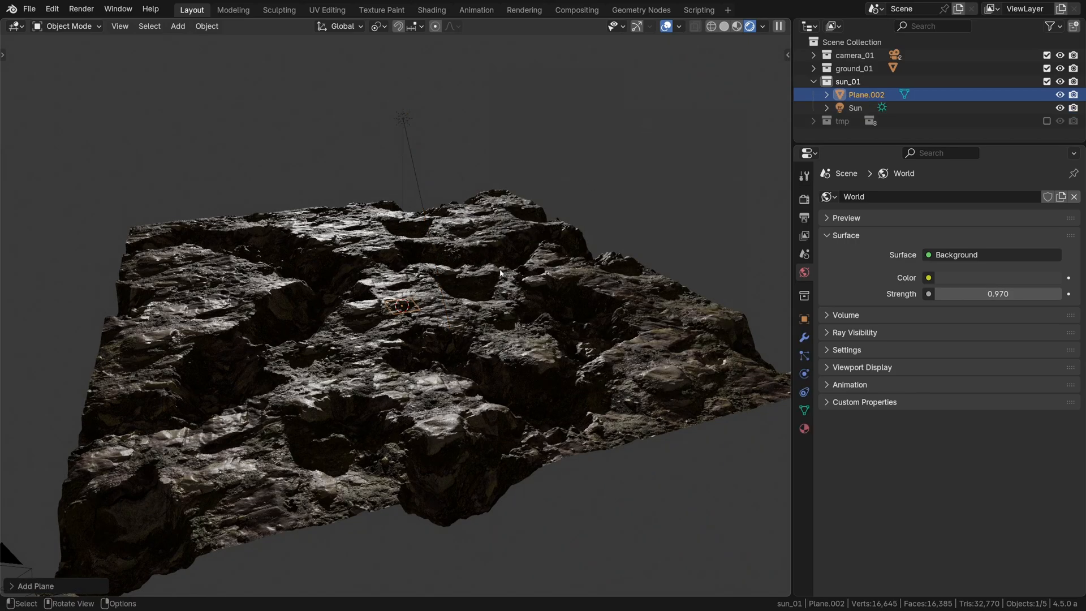
Step: Scale the new Cloud Shadow plane over the terrain and build its noise-and-color-ramp shadow material
key("s")
type("Cloud Shadow")
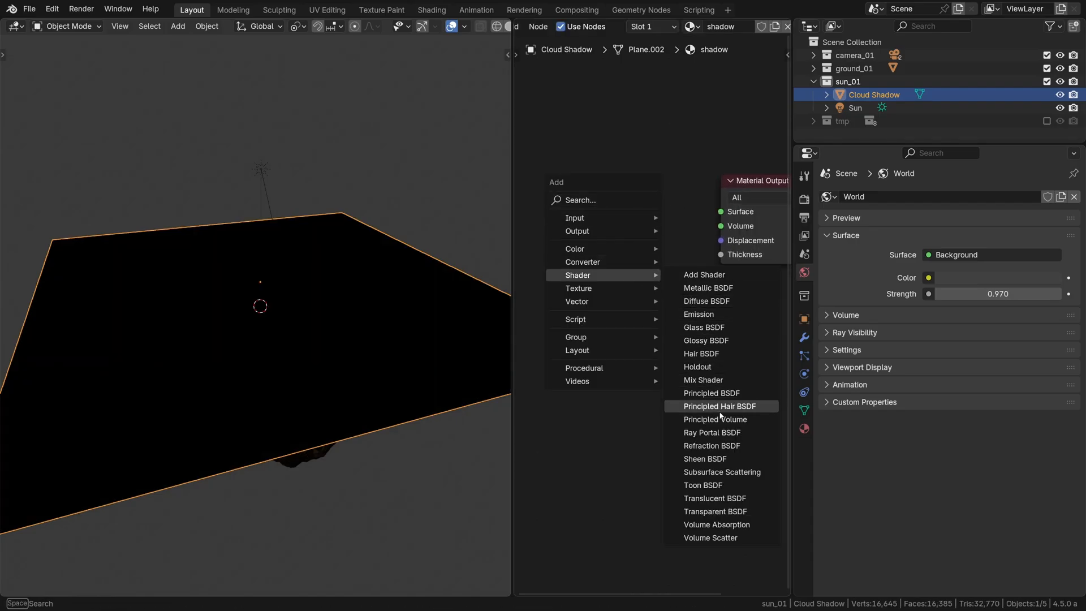
left_click(714, 511)
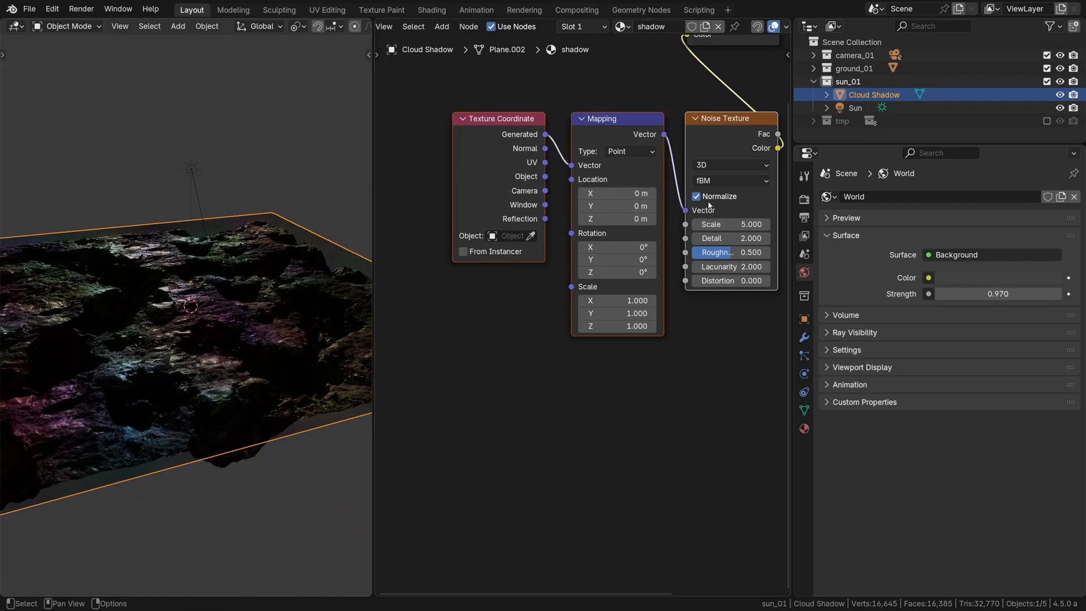
left_click(440, 26)
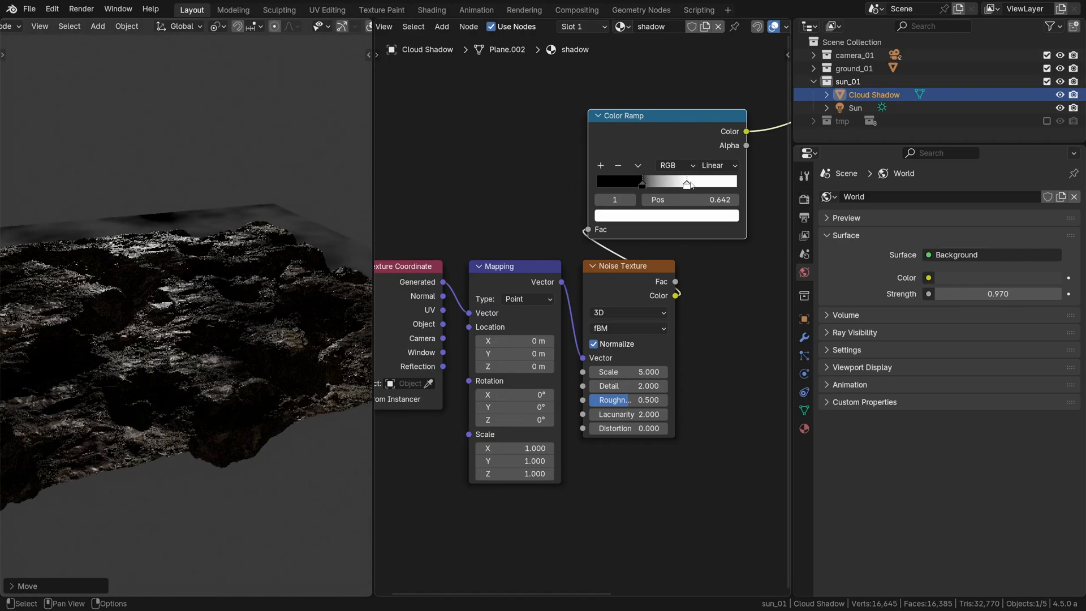
left_click_drag(685, 181, 695, 181)
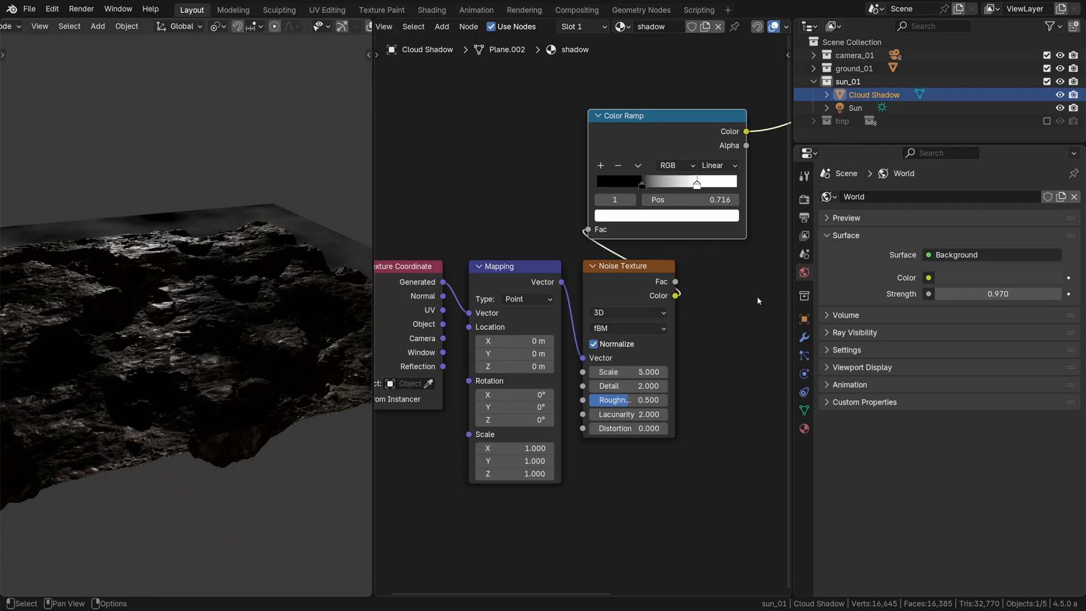
Step: Retune the shadow mask's ramp stops and lower the noise scale to 2.8
left_click(803, 318)
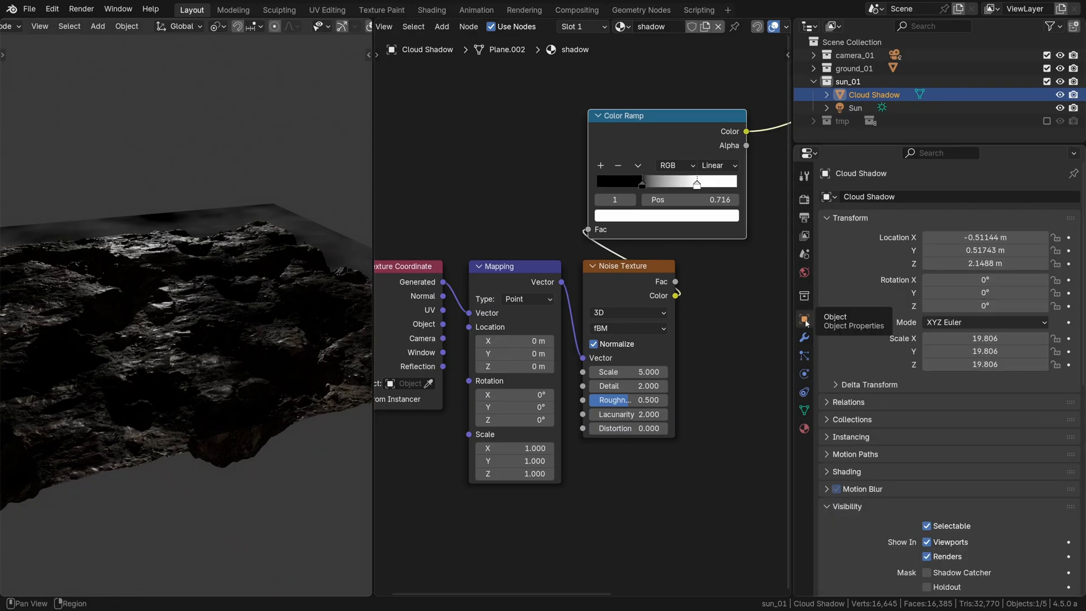
scroll("down", 3)
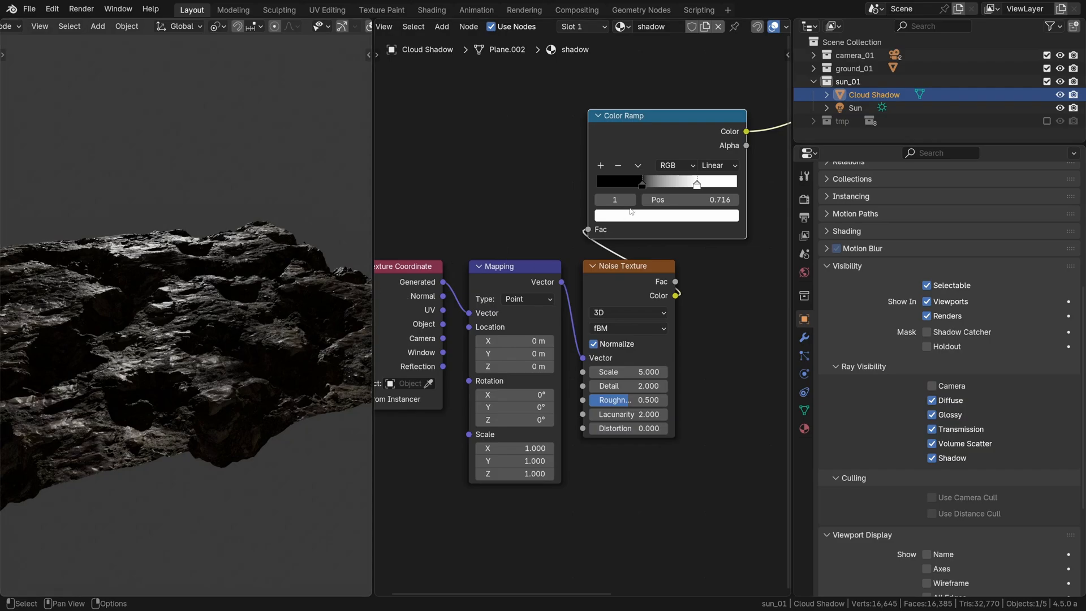
left_click_drag(696, 183, 655, 183)
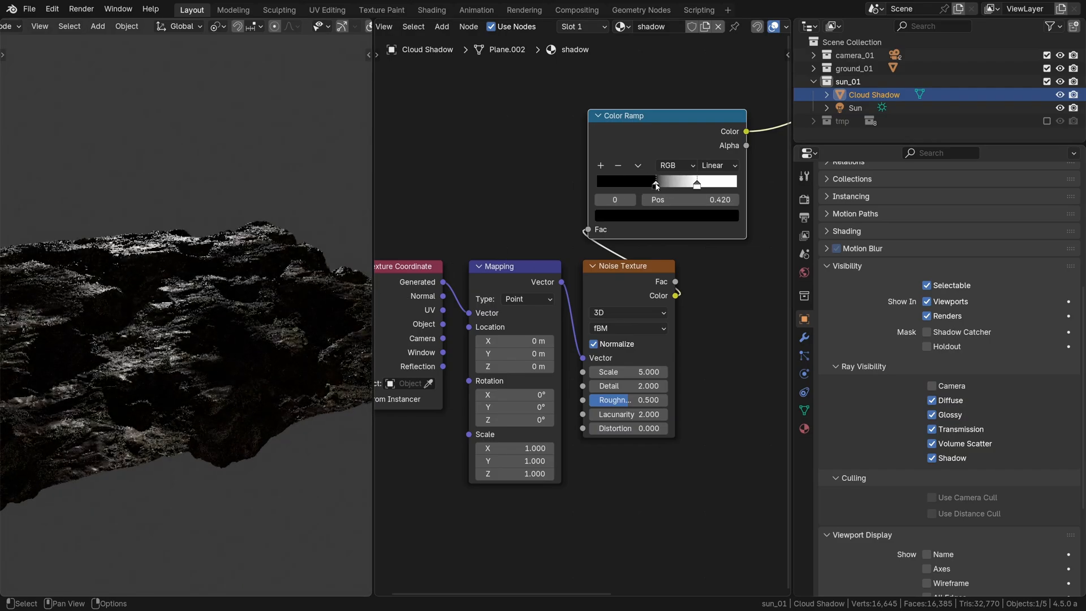
left_click_drag(653, 182, 649, 182)
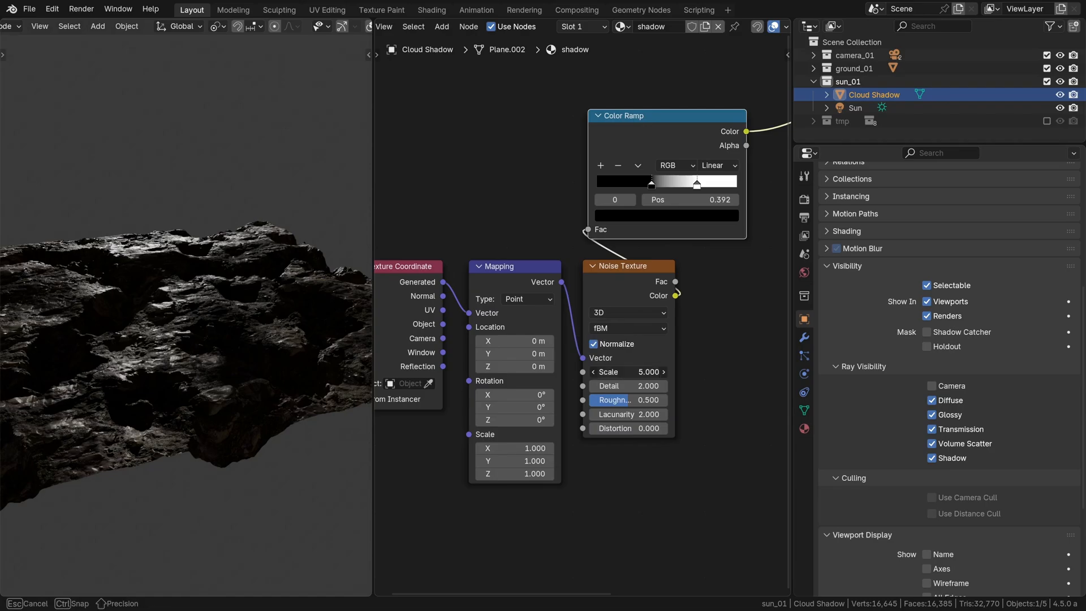
left_click_drag(626, 372, 603, 372)
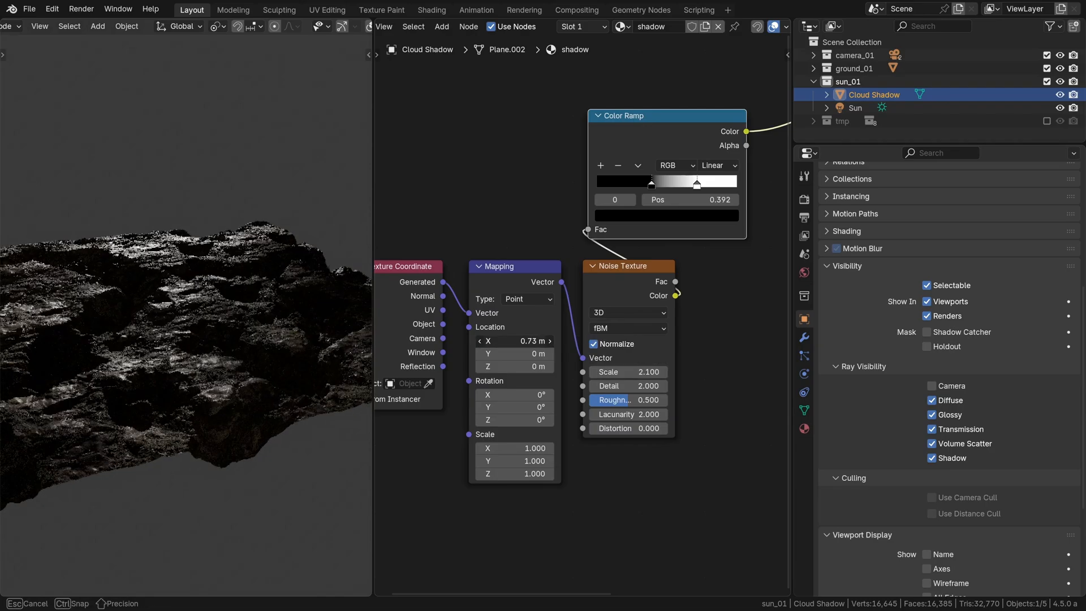
Step: Offset the noise along X to about 12.4 m and push more of the mask into shadow
left_click_drag(512, 340, 526, 340)
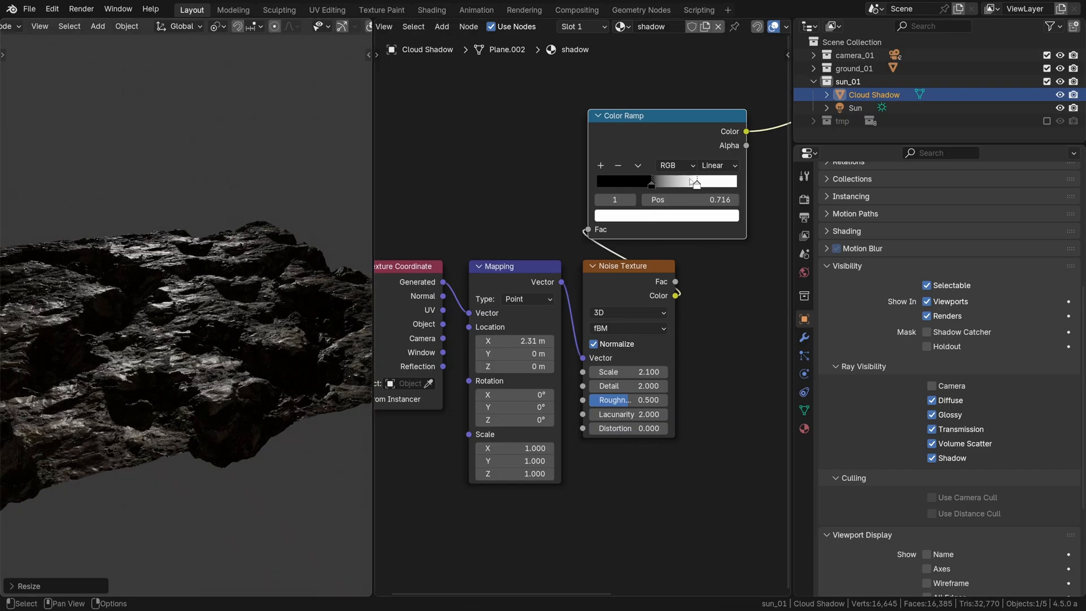
left_click_drag(695, 182, 704, 182)
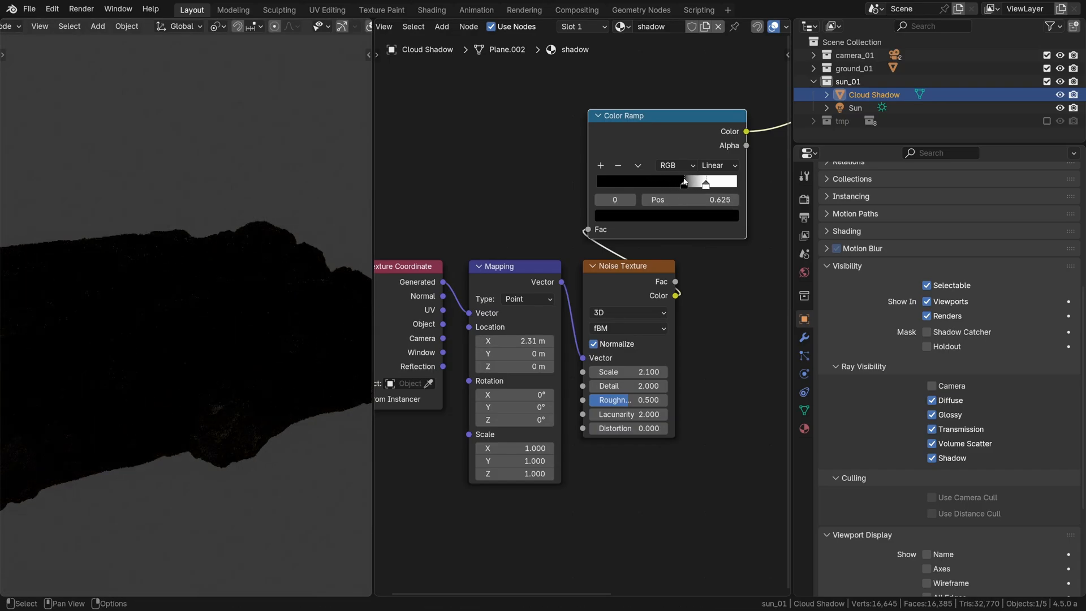
left_click_drag(704, 182, 665, 185)
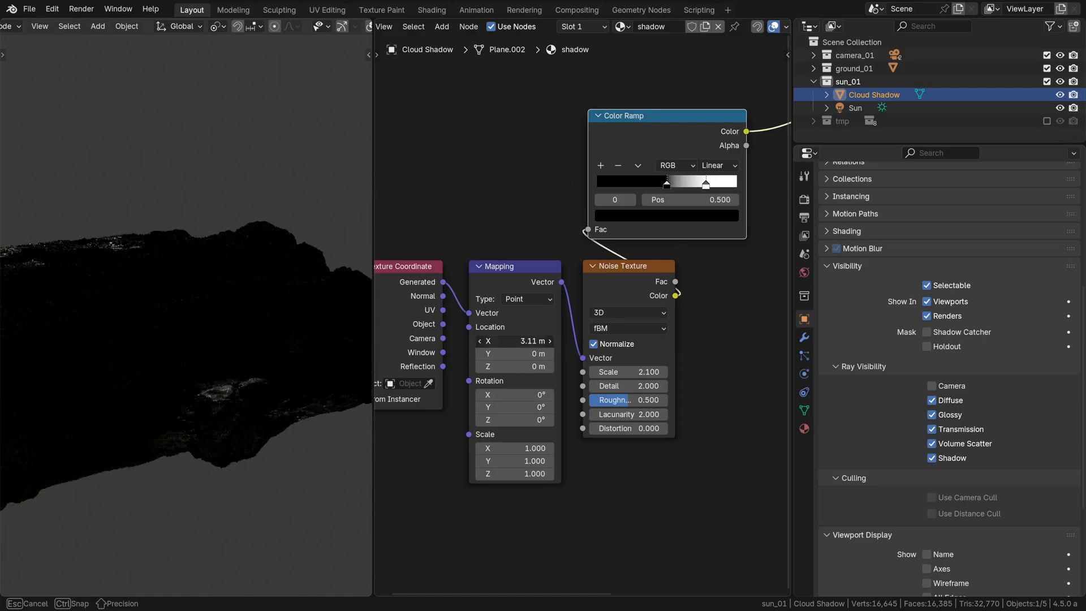
left_click_drag(513, 341, 526, 340)
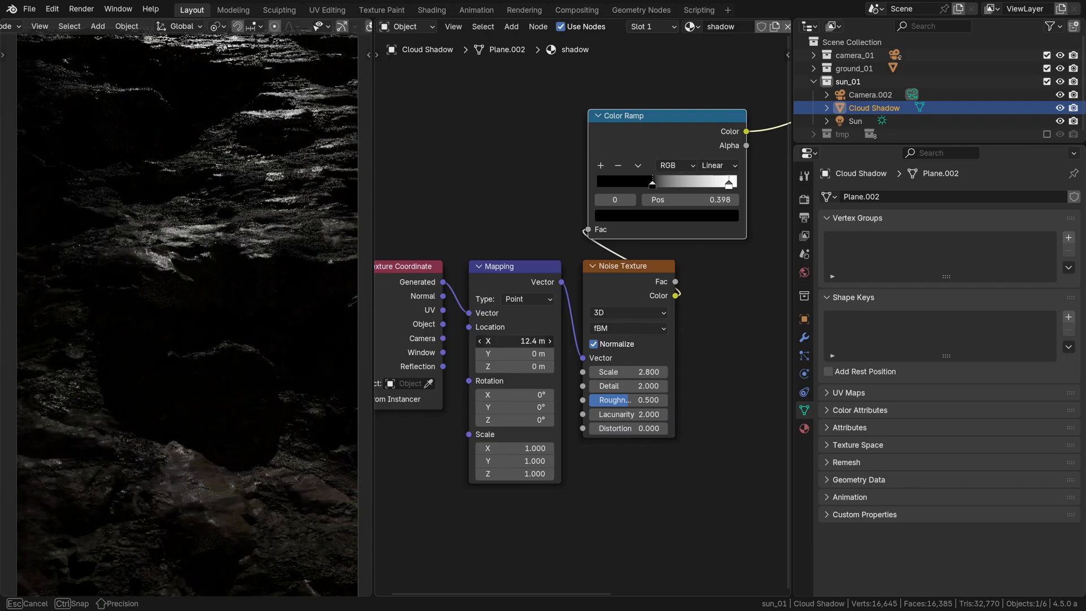
Step: Nudge the shadow noise offset and rotate the sun to a new angle over the rocks
left_click_drag(513, 352, 536, 353)
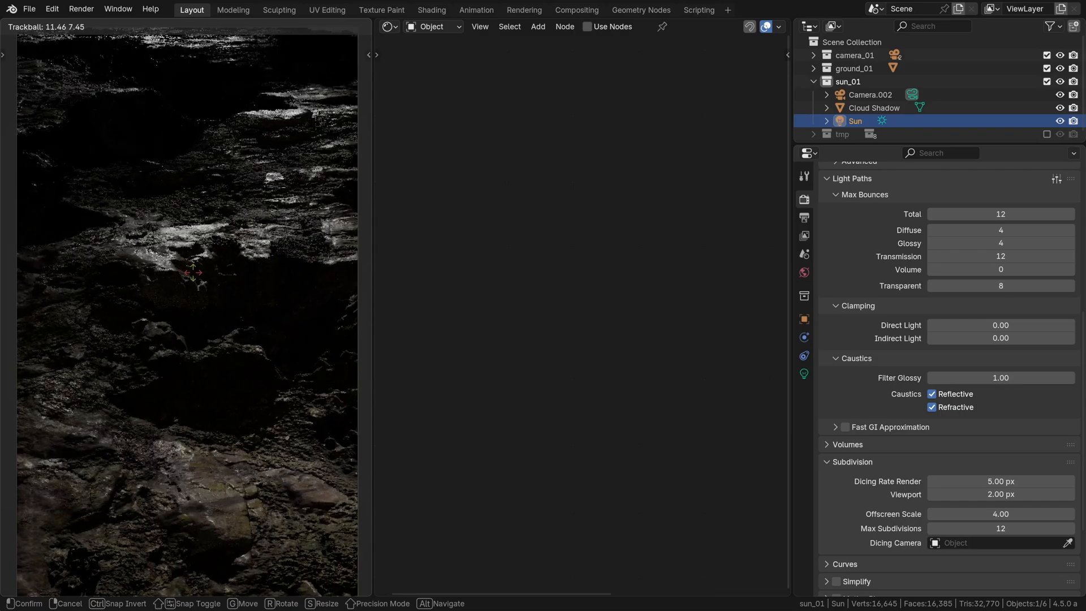
left_click_drag(194, 270, 190, 261)
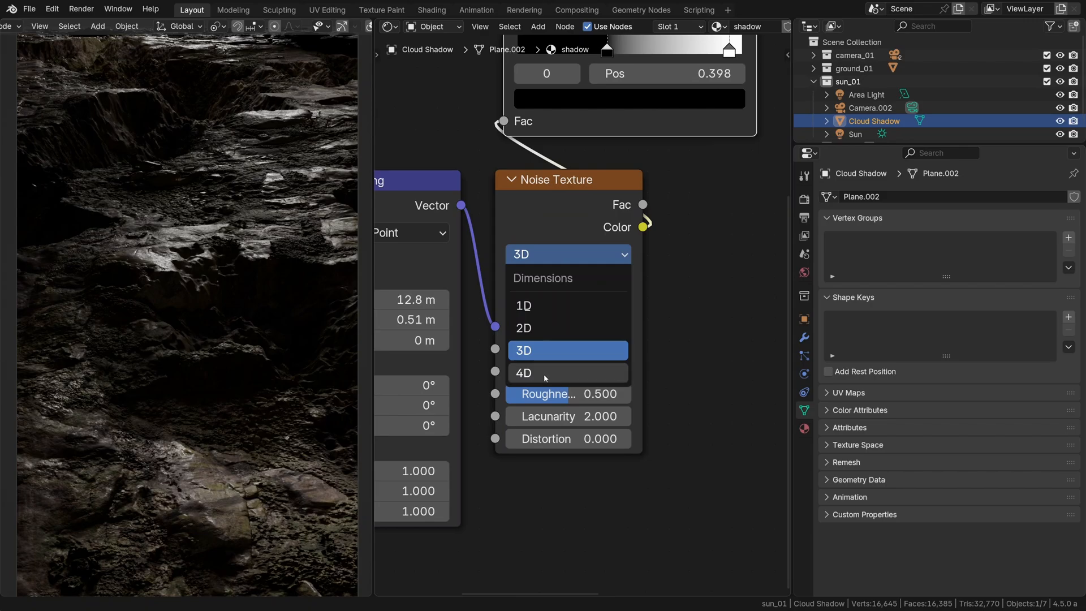
Step: Make the noise texture 4D and drive its W coordinate with '#frame*0.0' so the shadows animate
left_click(524, 372)
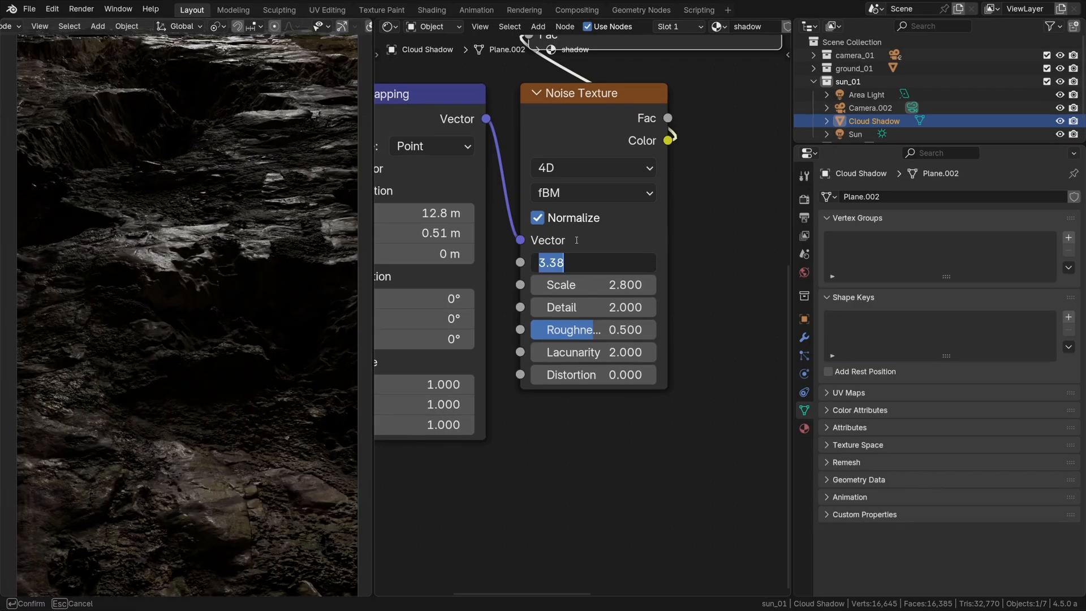
type("#frame")
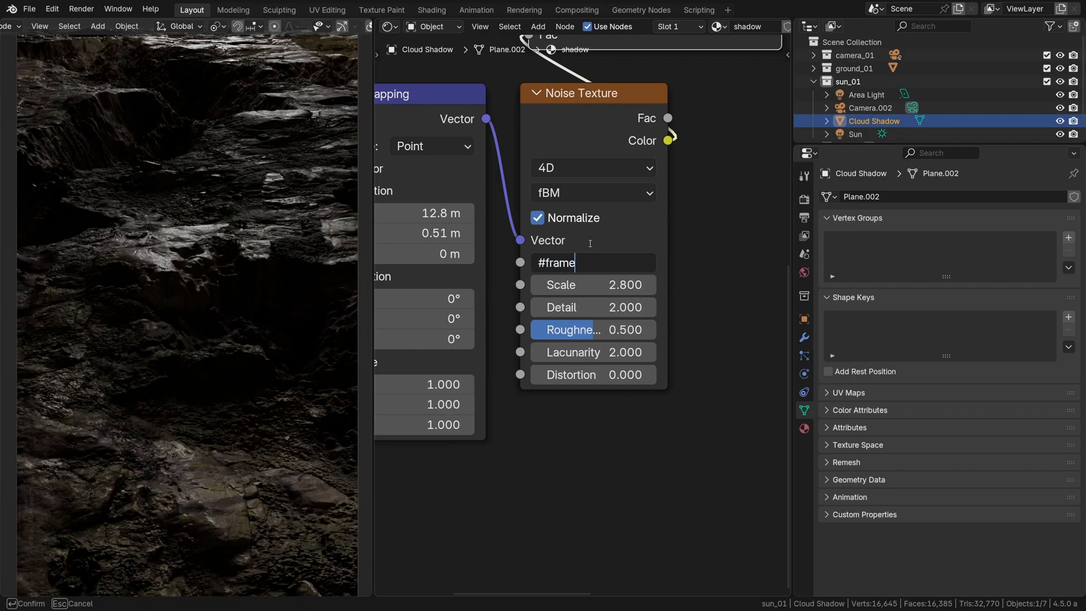
type("*0")
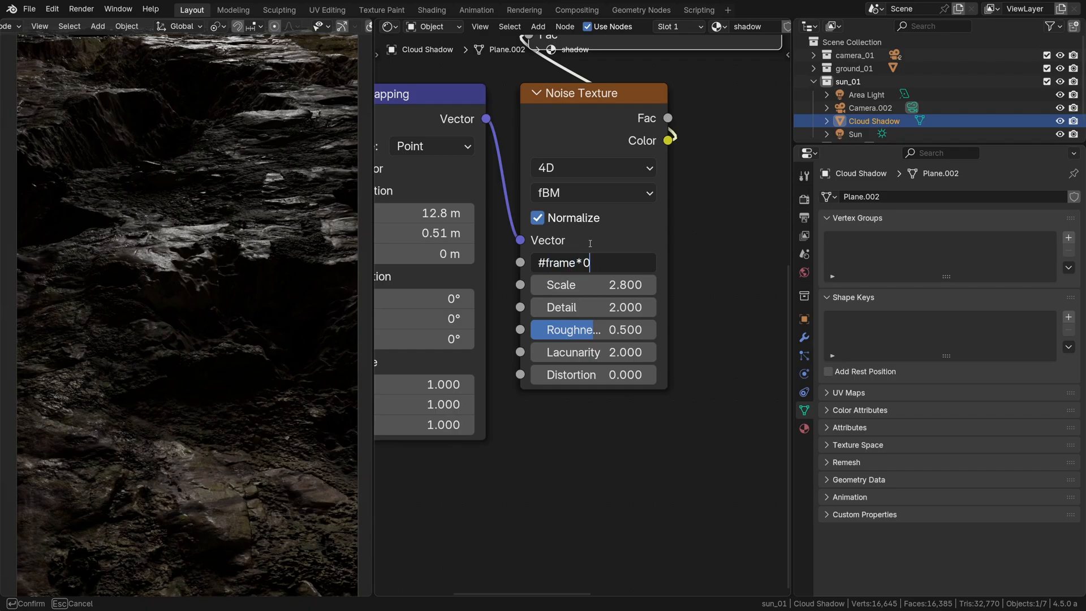
type(".0")
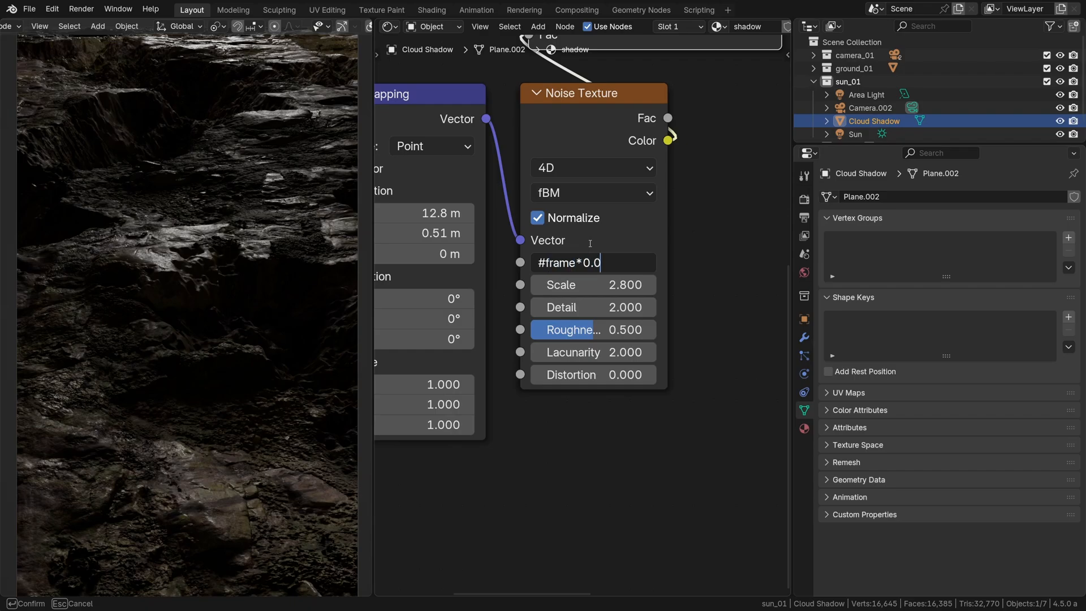
key("Return")
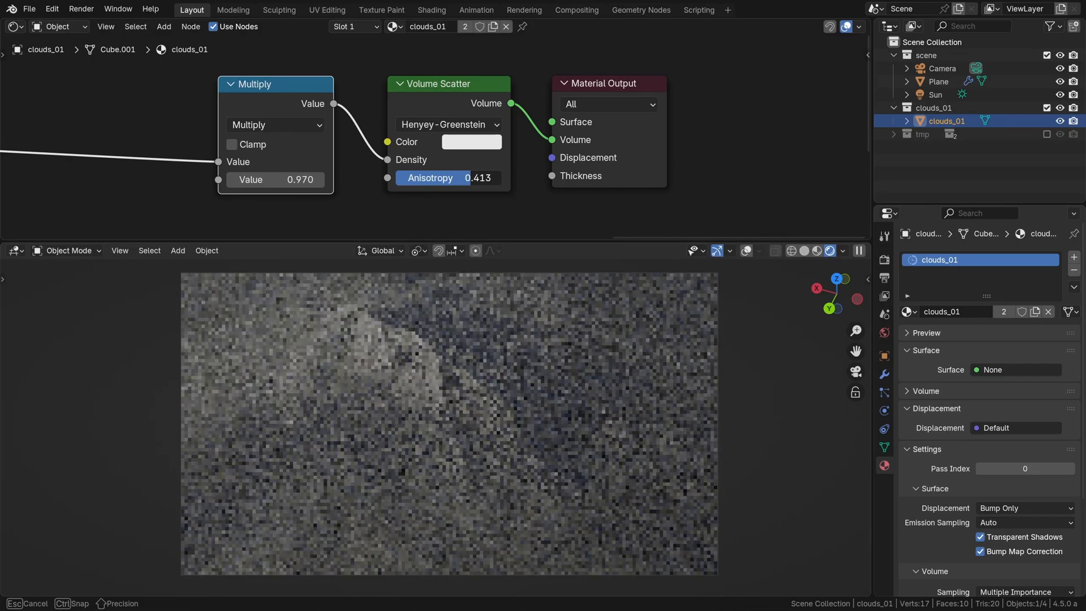
Step: Tune the cloud volume's scatter anisotropy and raise its density multiplier to about 2.67
left_click_drag(449, 178, 486, 178)
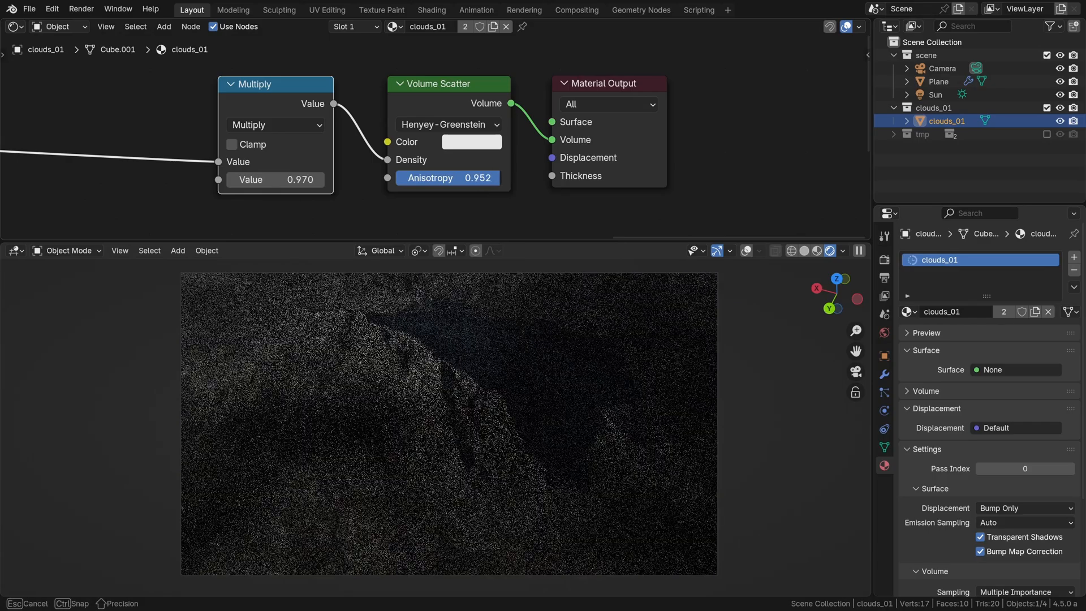
left_click_drag(449, 178, 415, 177)
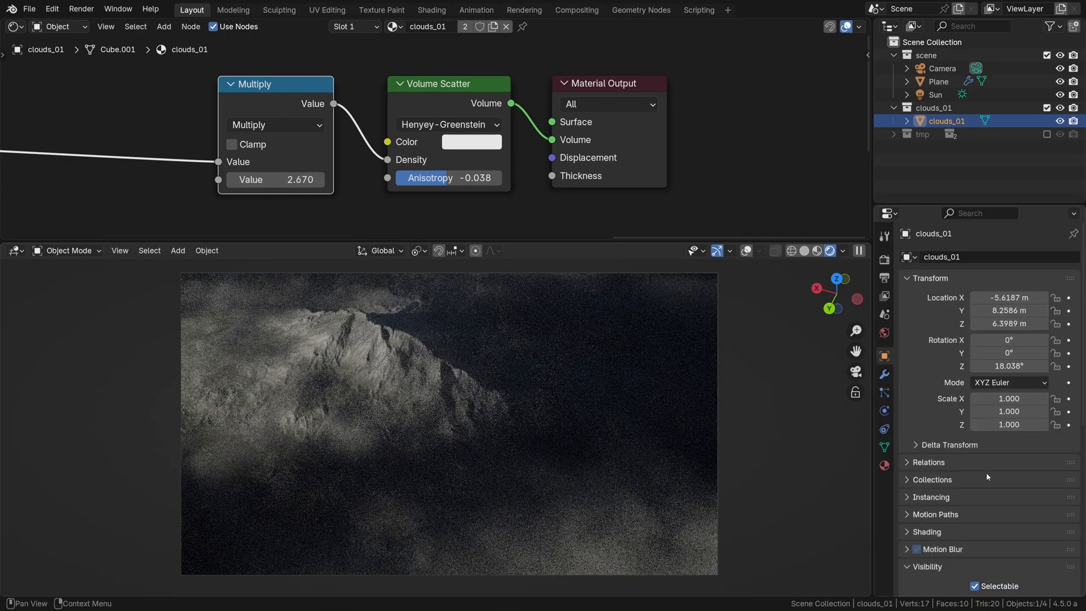
left_click_drag(449, 177, 401, 178)
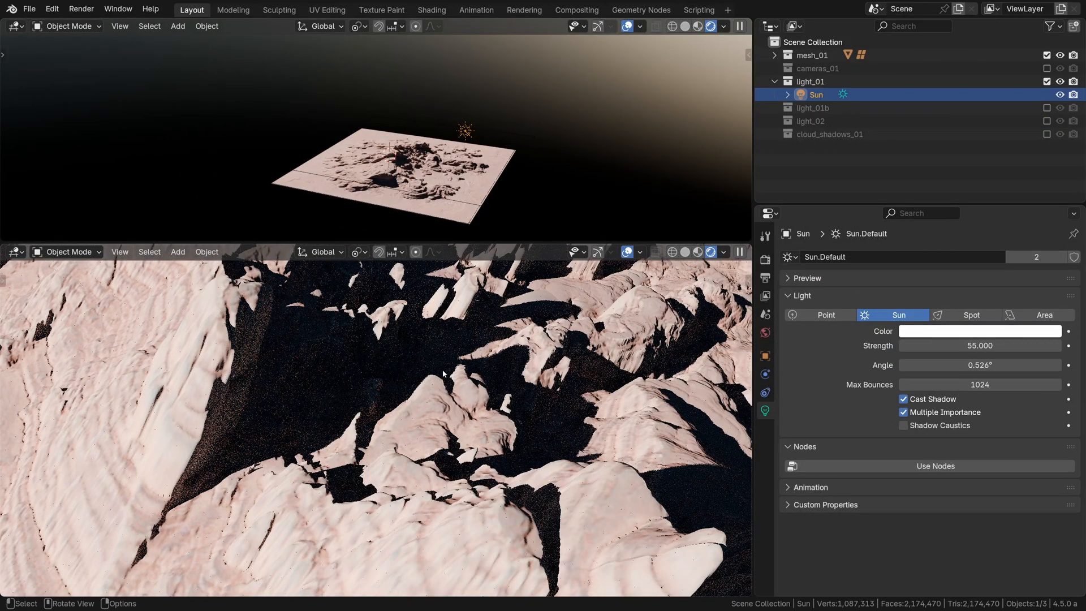
Step: Tighten the cloud_shadows_01 ramp's dark threshold and shift its mapping X offset to about 3.81 m
key("r")
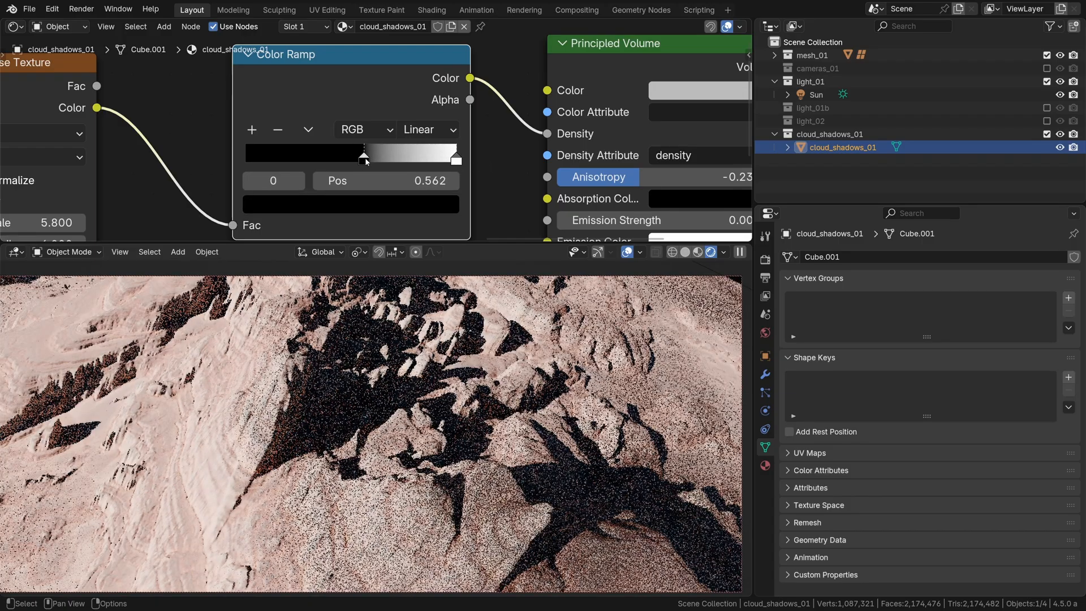
left_click_drag(363, 154, 349, 153)
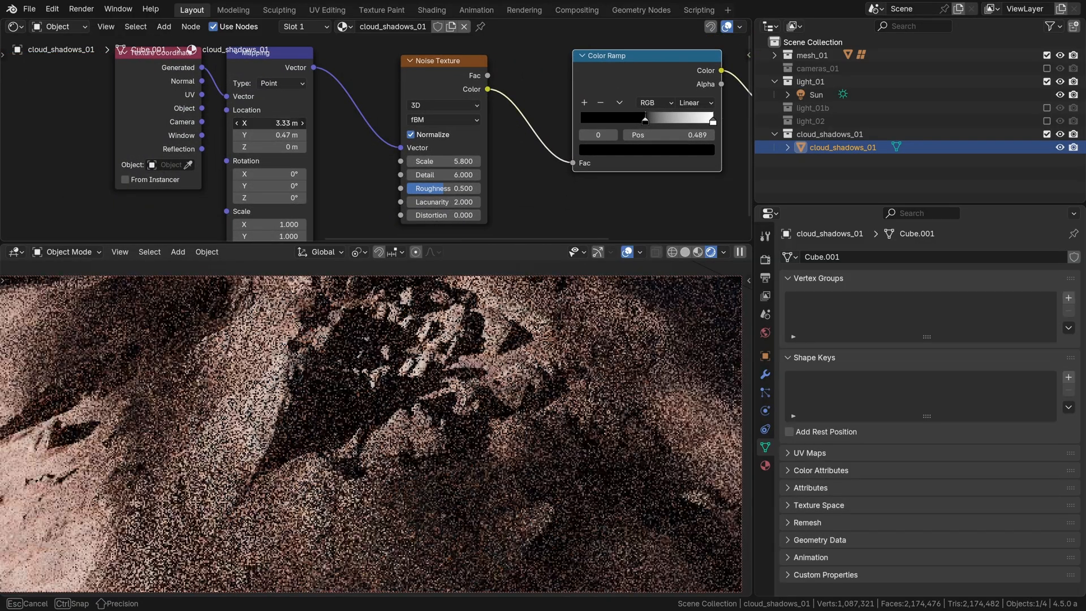
left_click_drag(269, 122, 290, 122)
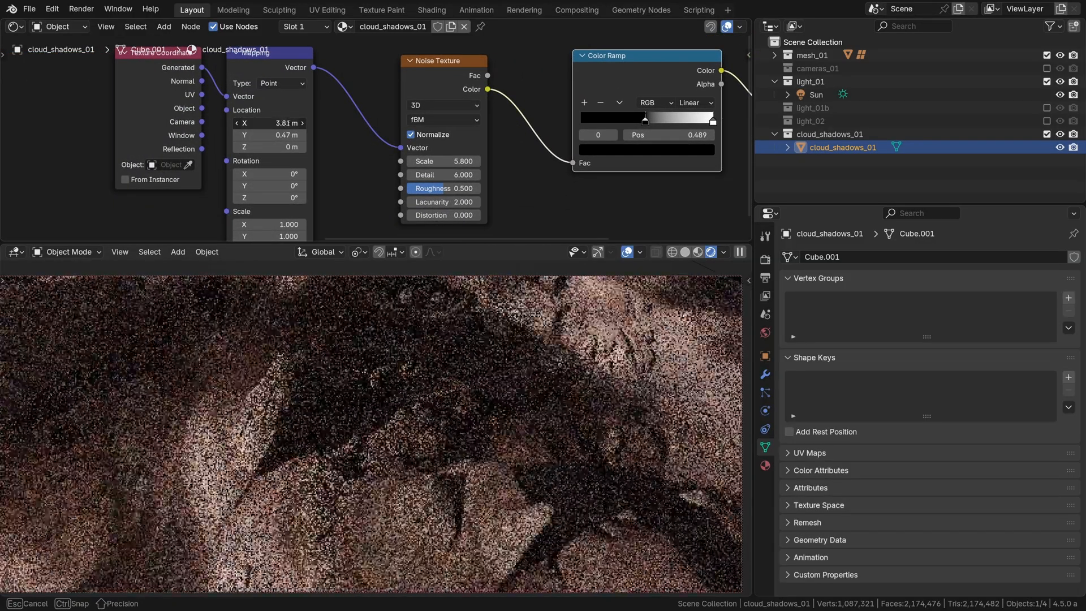